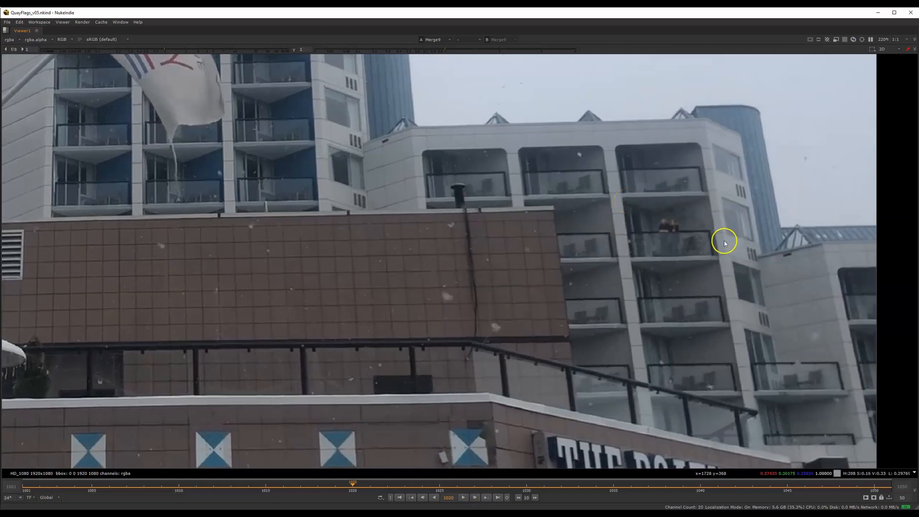
pyautogui.moveTo(653, 230)
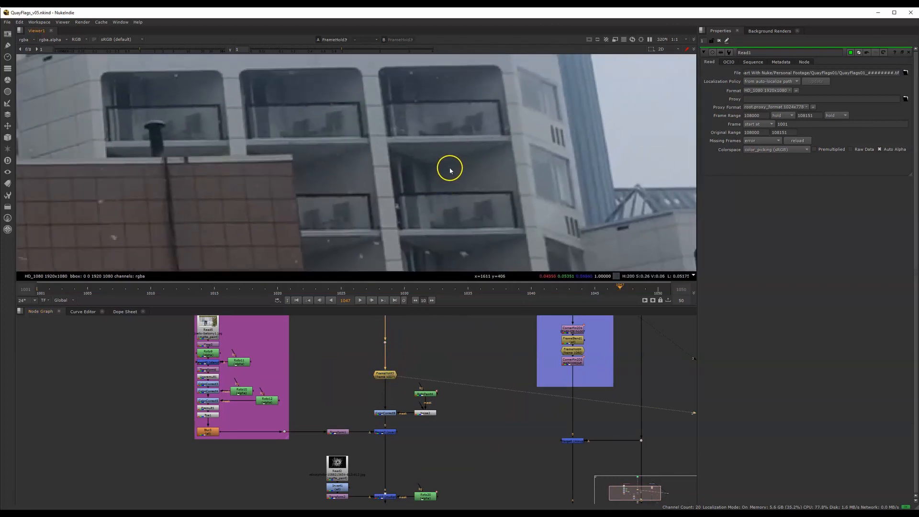
pyautogui.moveTo(397, 209)
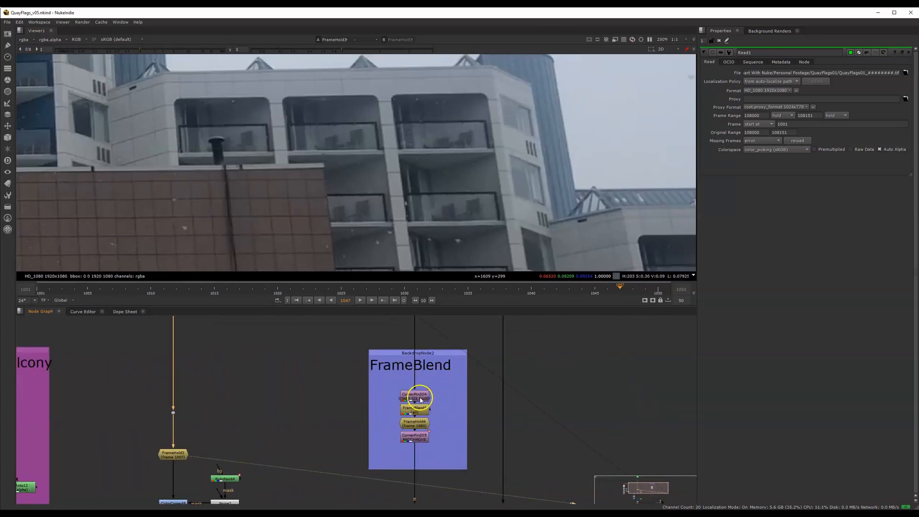
# - Open the CornerPin2D4 stabilizing corner pin's properties inside the FrameBlend group
pyautogui.click(414, 396)
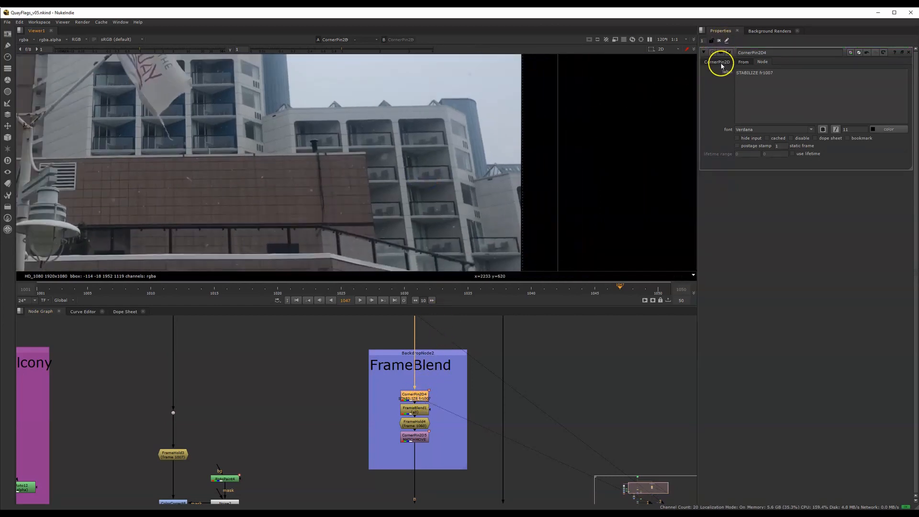
# - Show CornerPin2D4's from1–from4 source point values with their tracked paths over the plate
pyautogui.click(715, 62)
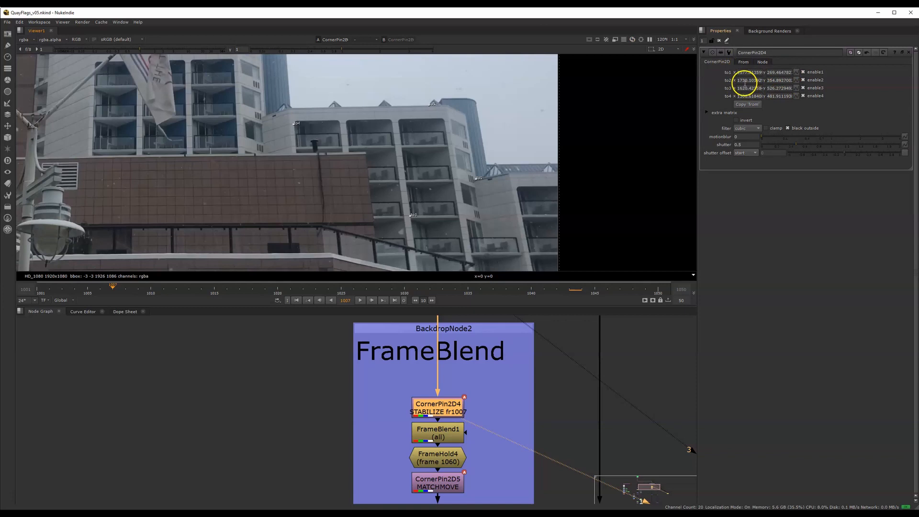
pyautogui.click(743, 62)
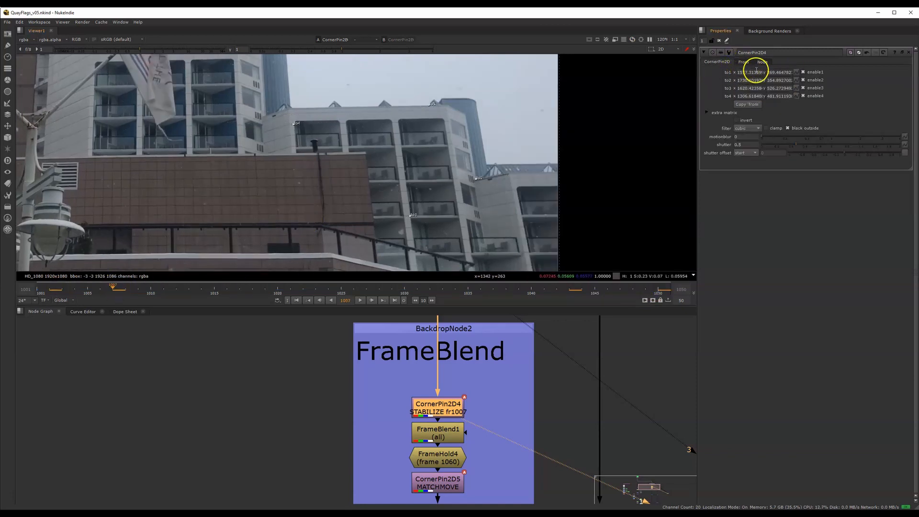
pyautogui.click(744, 62)
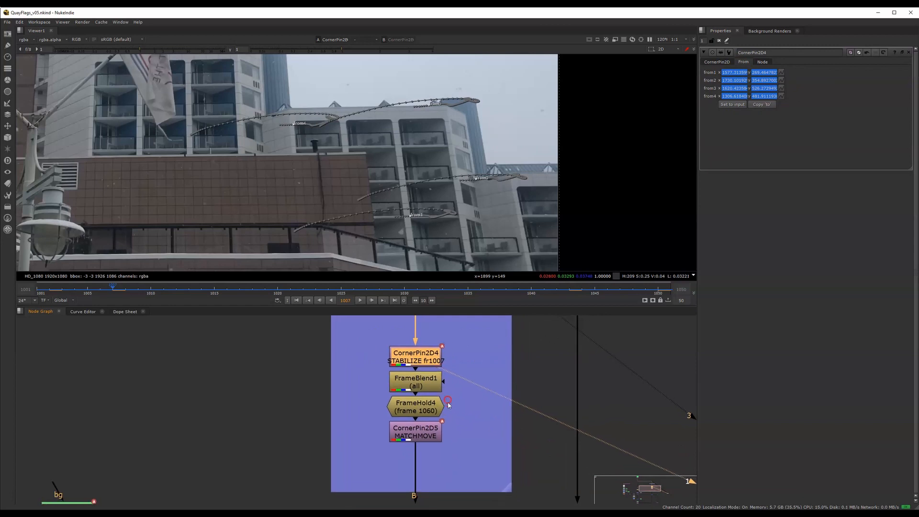
# - Scrub through frames on the stabilized plate, then view the FrameBlend1 output
pyautogui.click(415, 381)
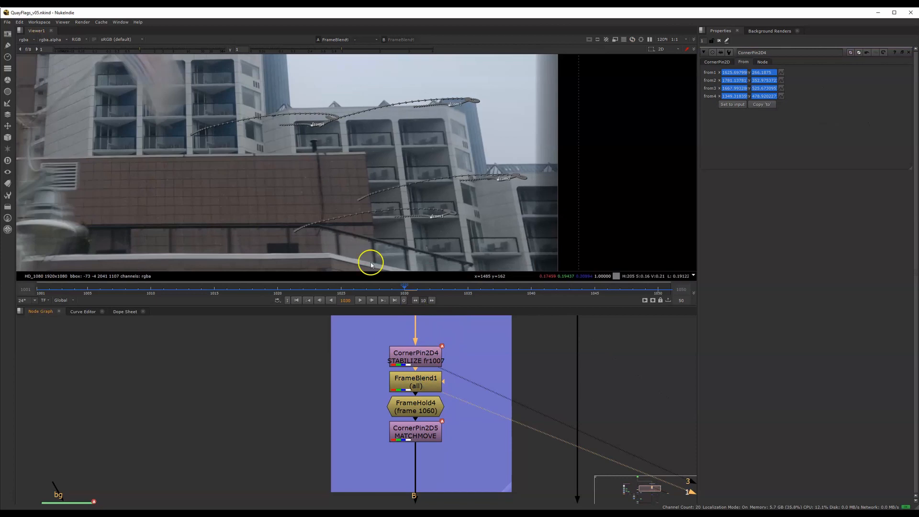
pyautogui.click(415, 356)
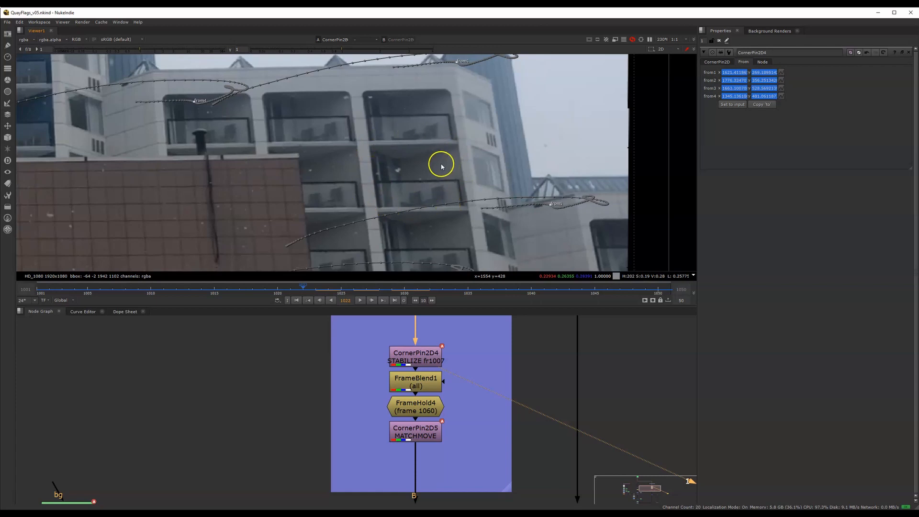
pyautogui.click(415, 382)
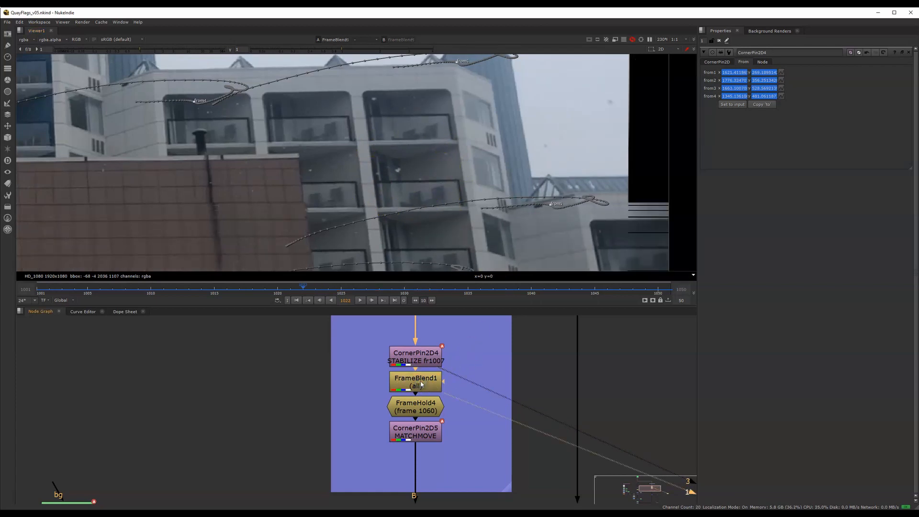
# - Open FrameBlend1's properties, showing a 30-frame blend across all channels
pyautogui.click(415, 382)
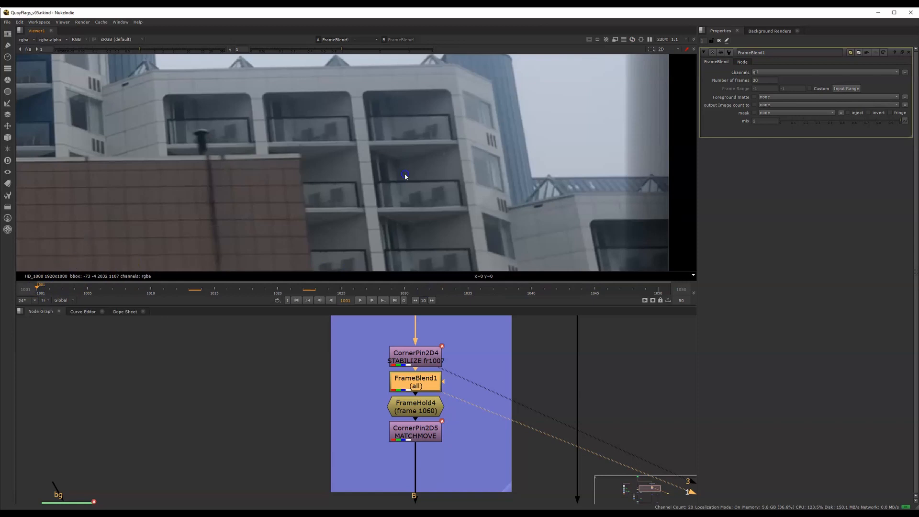
pyautogui.moveTo(398, 177)
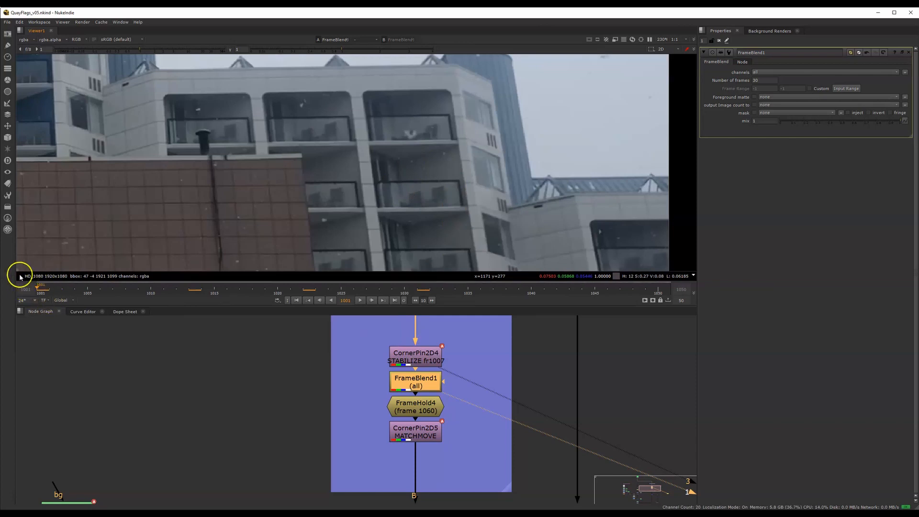
pyautogui.moveTo(310, 270)
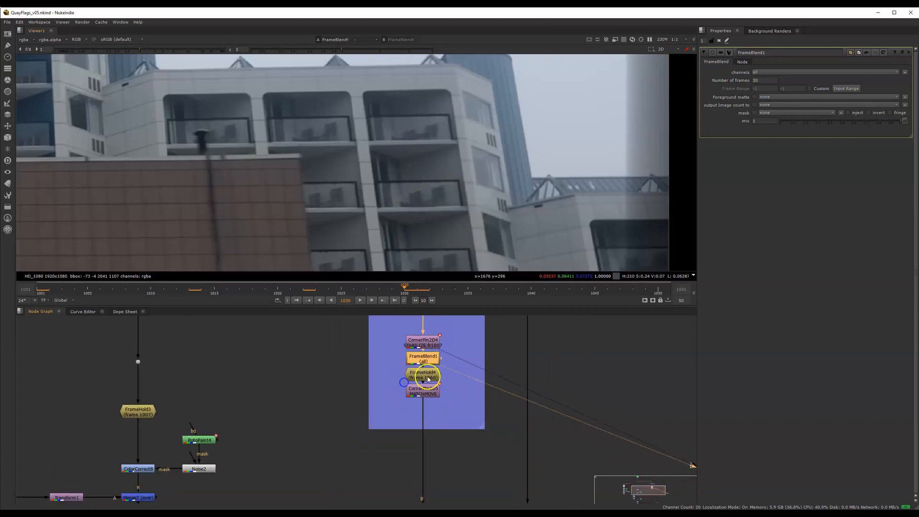
# - Inspect the frame hold, then show CornerPin2D5's to1–to4 destination point values
pyautogui.click(423, 374)
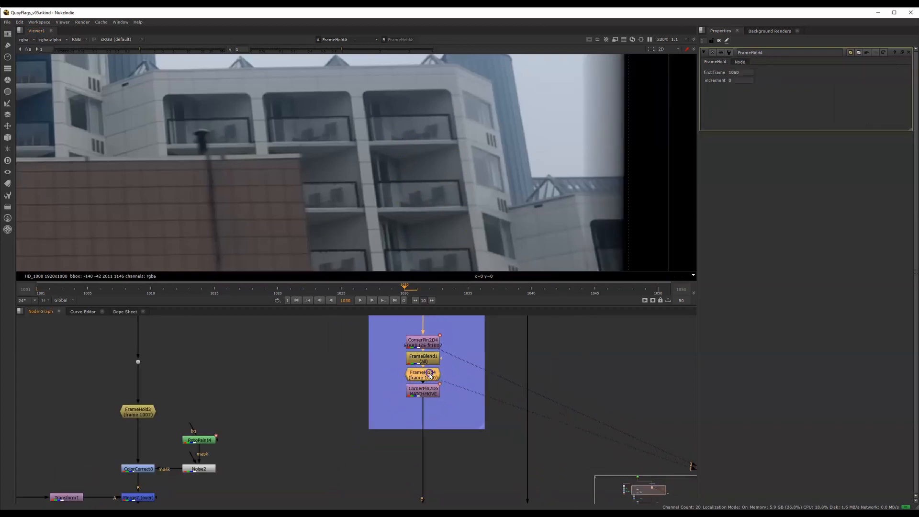
pyautogui.click(422, 391)
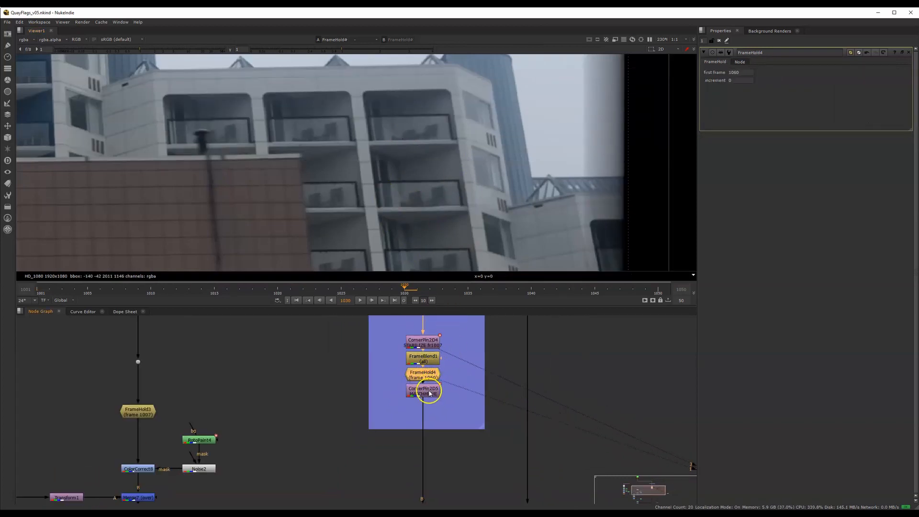
pyautogui.click(422, 390)
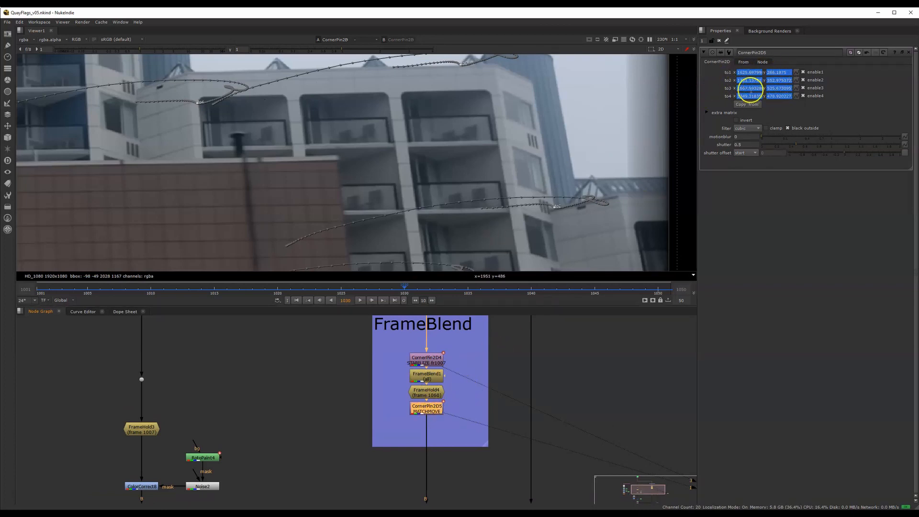
pyautogui.click(742, 62)
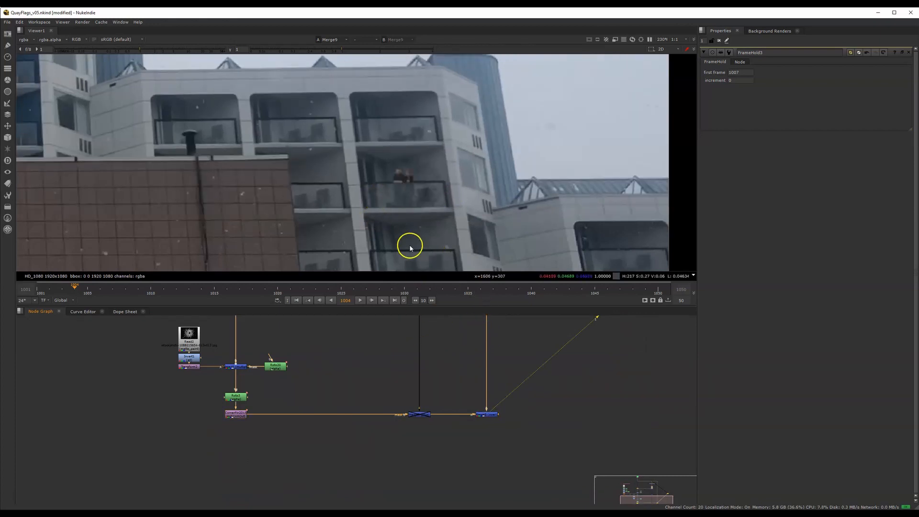
pyautogui.moveTo(384, 362)
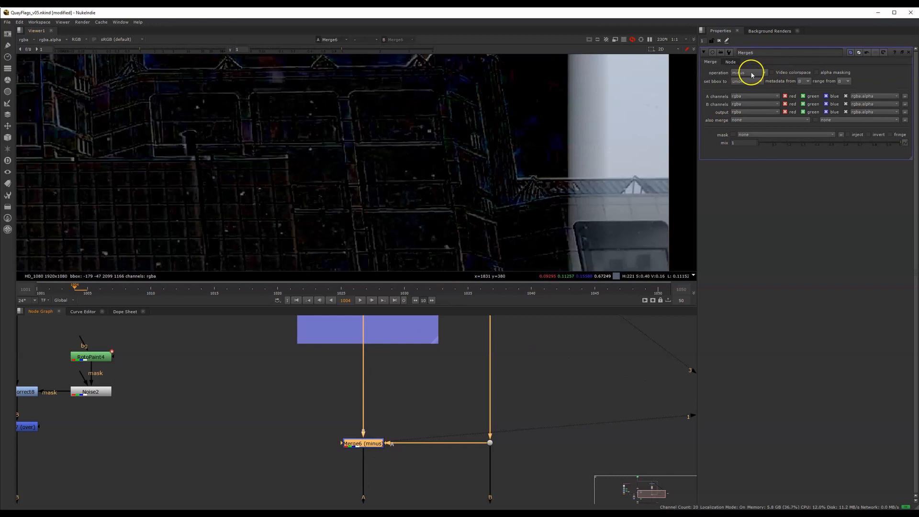
pyautogui.moveTo(298, 305)
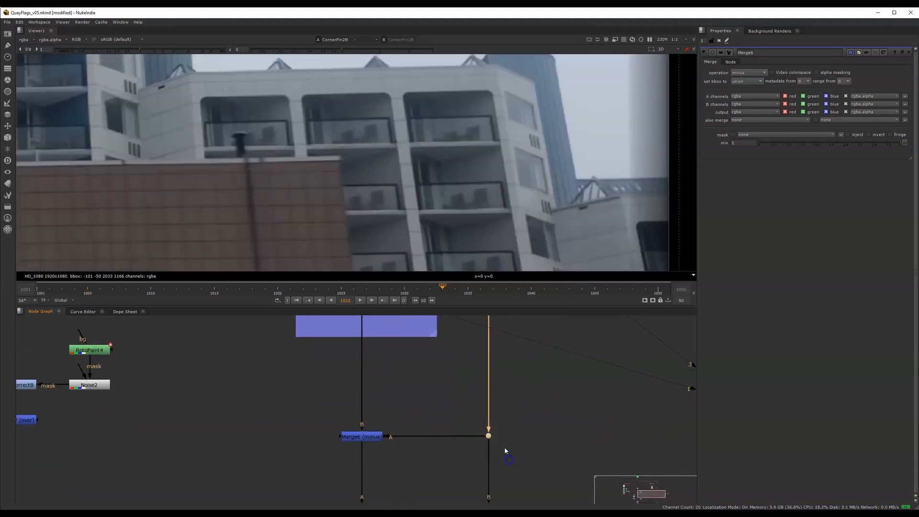
pyautogui.moveTo(491, 180)
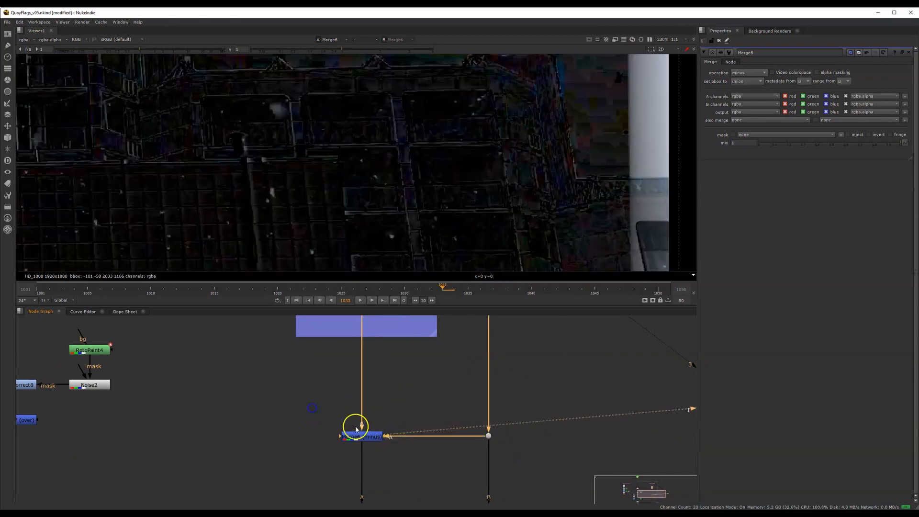
pyautogui.moveTo(386, 190)
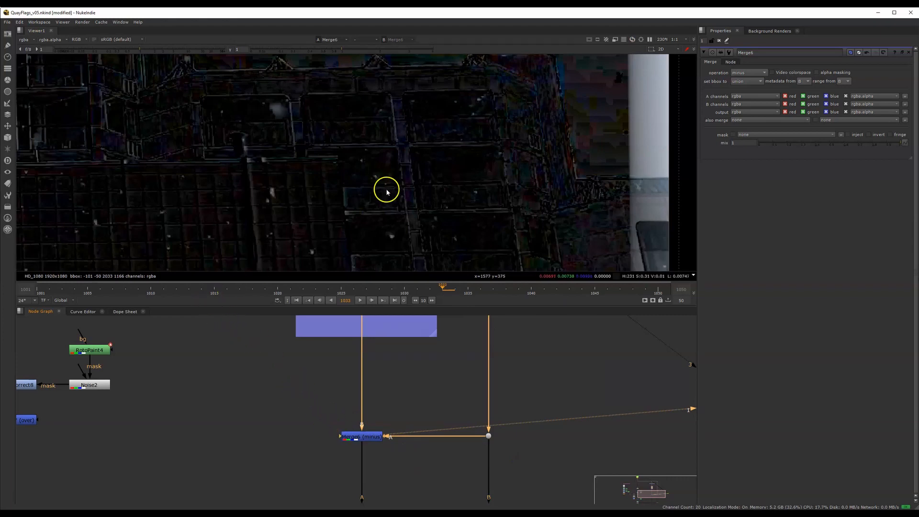
pyautogui.moveTo(460, 196)
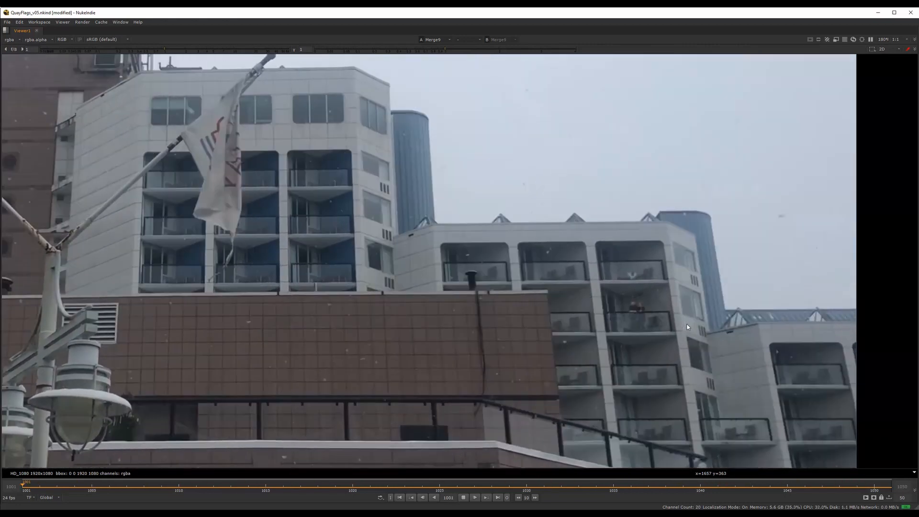
# - Play the Merge9 composite to watch snow falling over the building and balcony
pyautogui.click(474, 496)
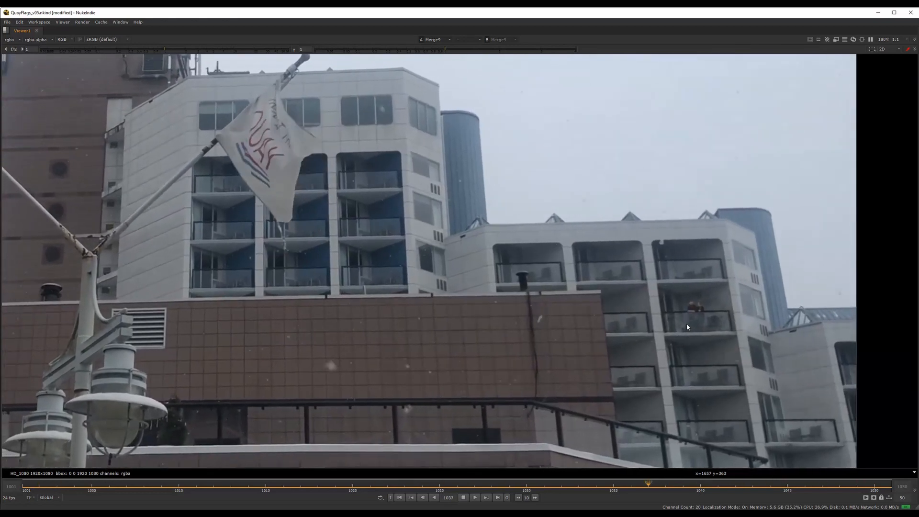
pyautogui.click(433, 497)
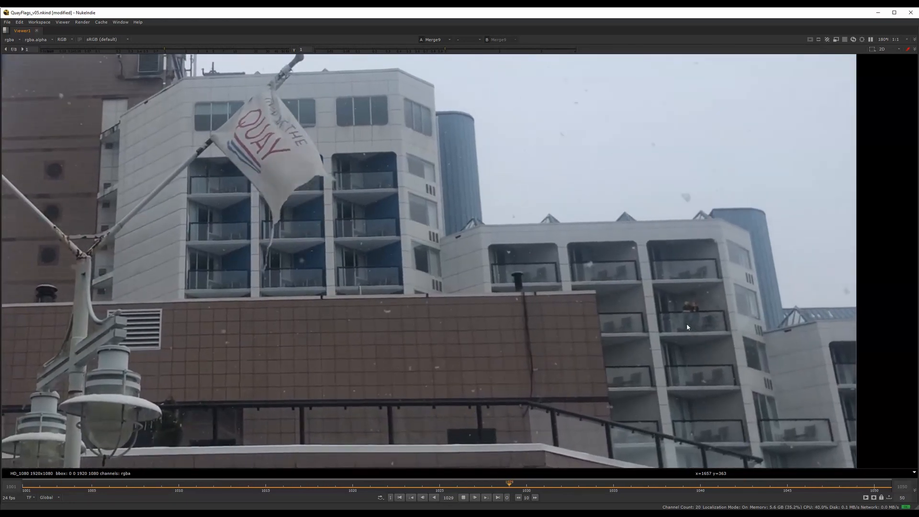
pyautogui.click(434, 498)
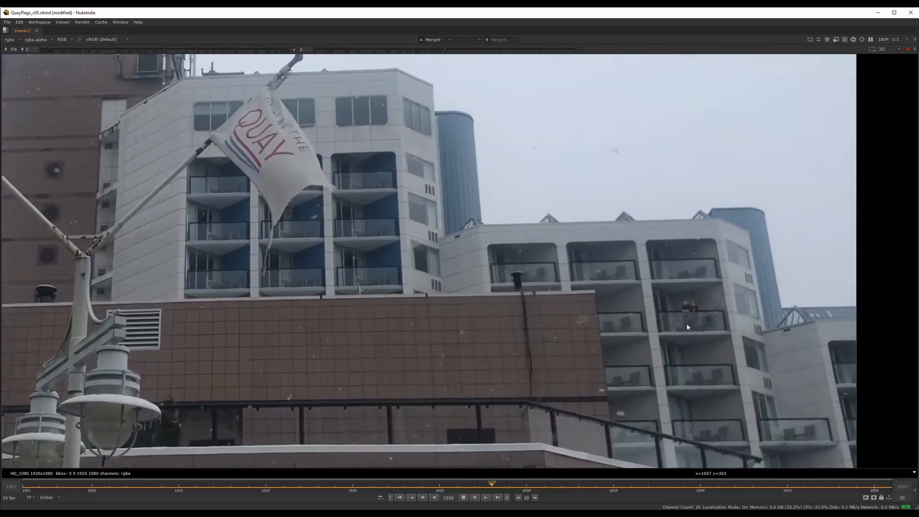